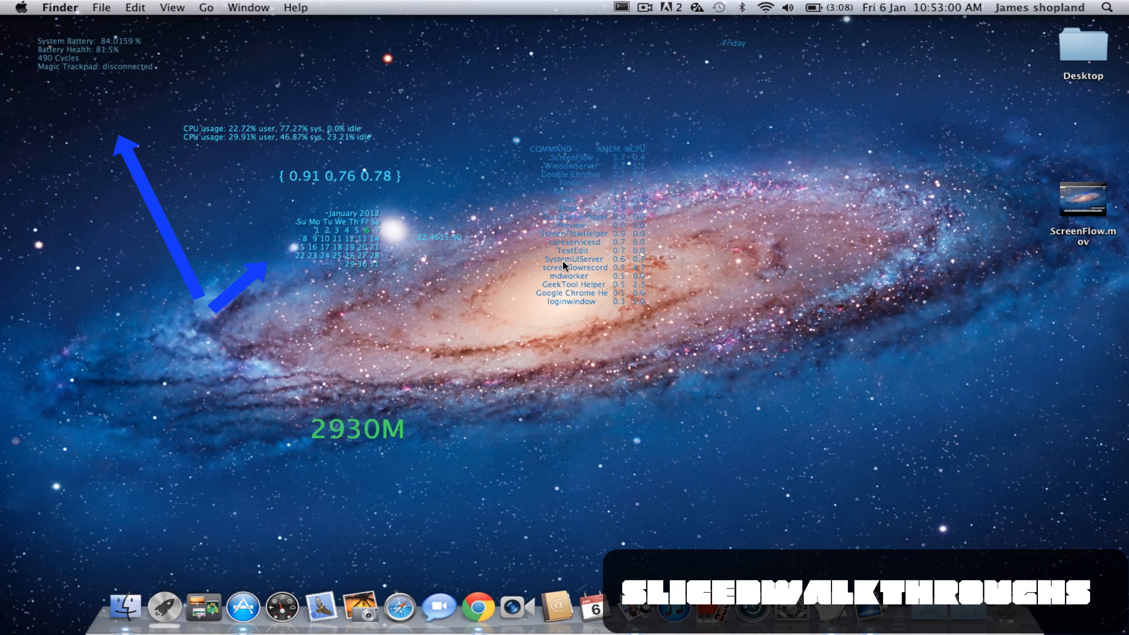
mouse_move(431, 302)
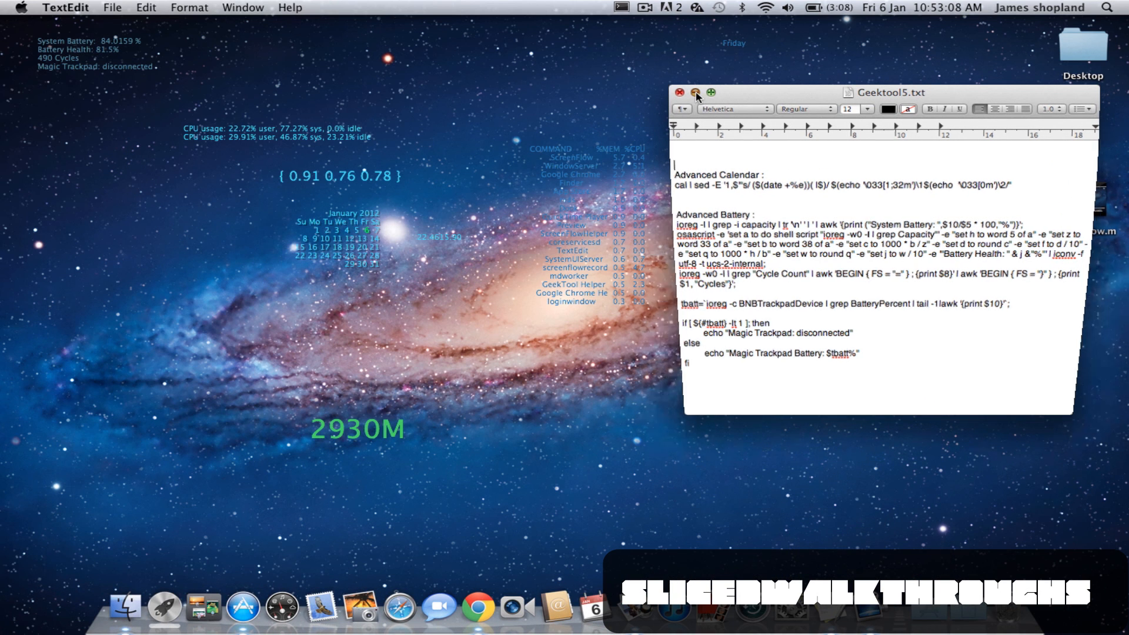
Minimize the TextEdit script notes to reveal the desktop geeklets
click(679, 92)
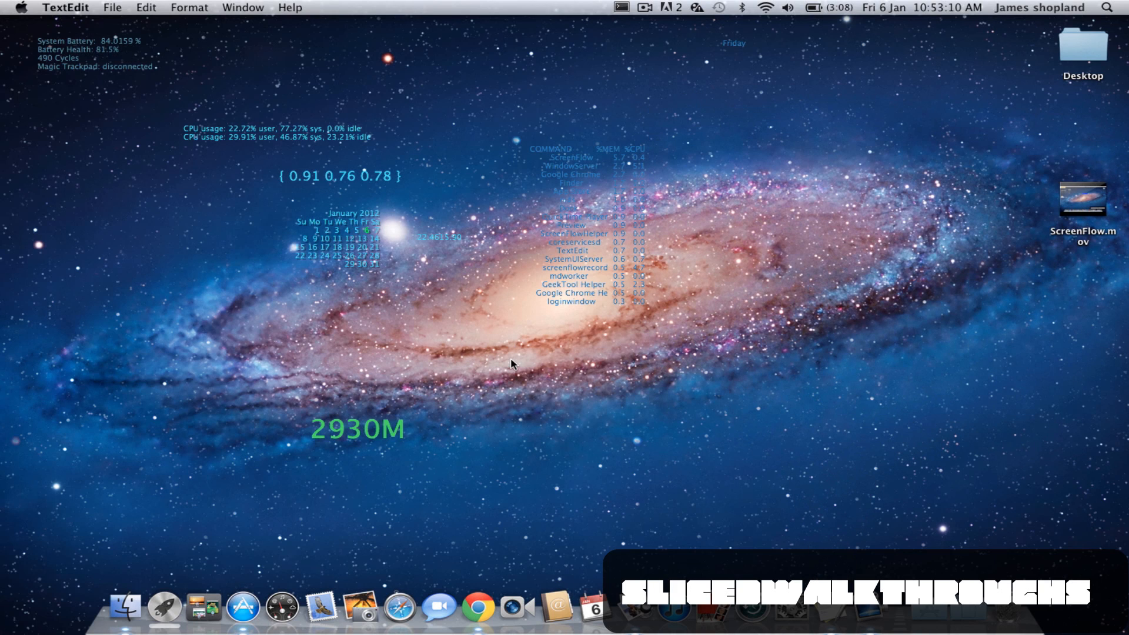
mouse_move(580, 417)
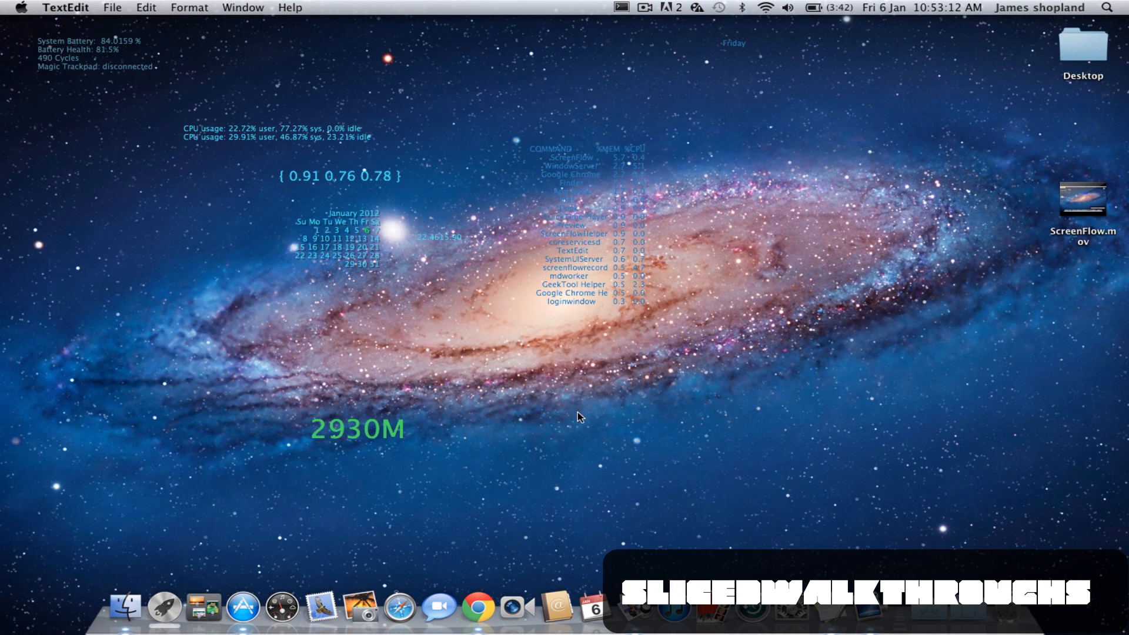
mouse_move(366, 254)
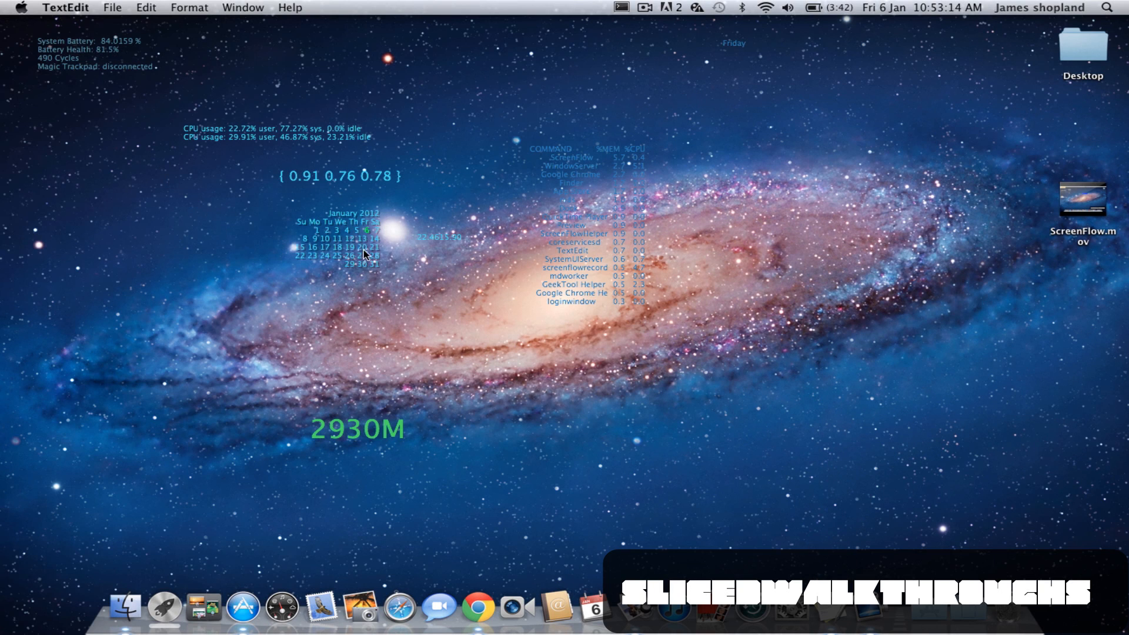
mouse_move(421, 231)
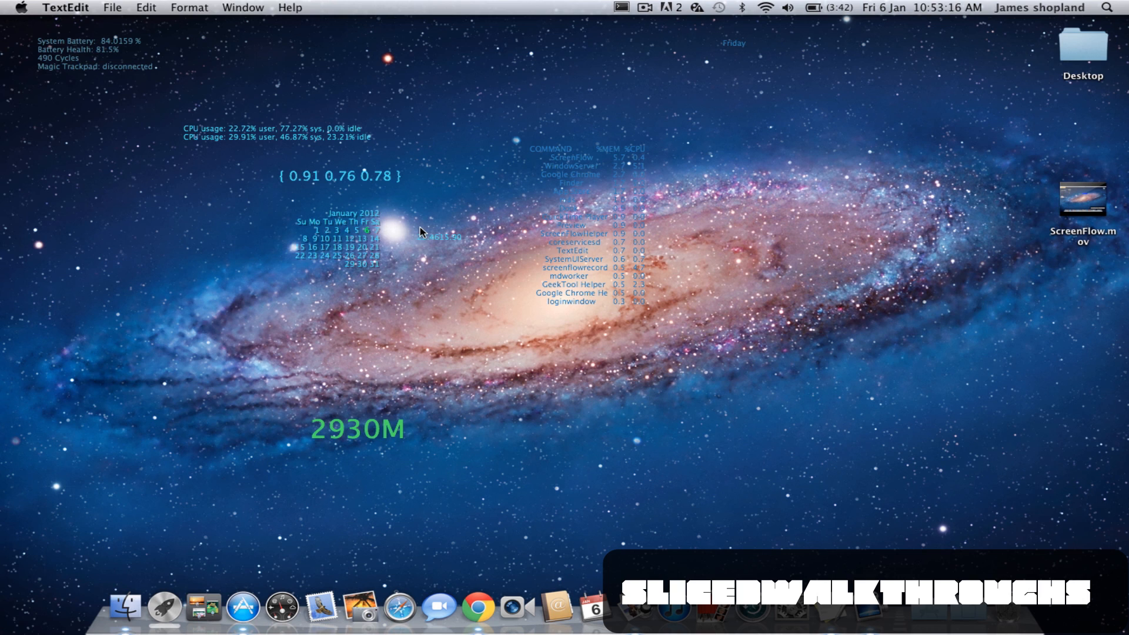
mouse_move(549, 281)
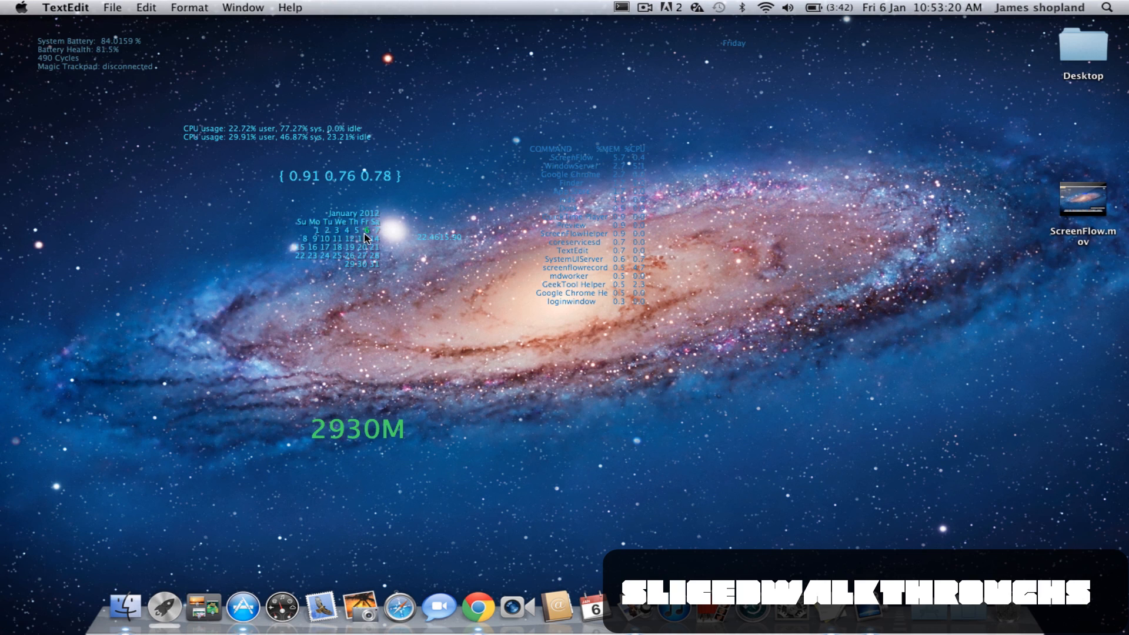
mouse_move(346, 247)
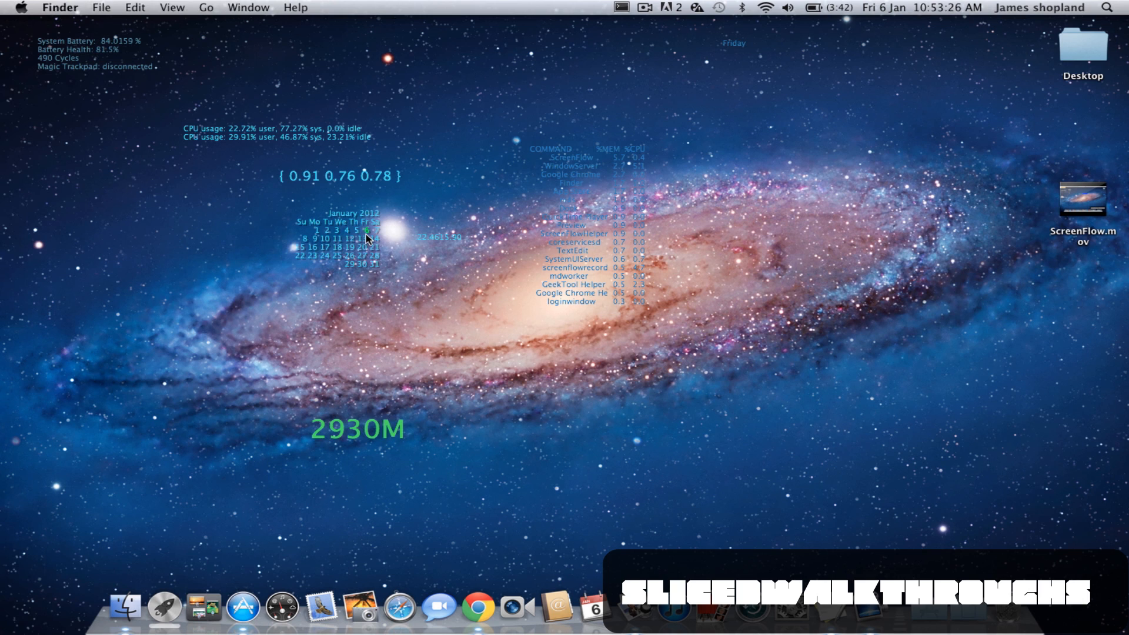
mouse_move(302, 342)
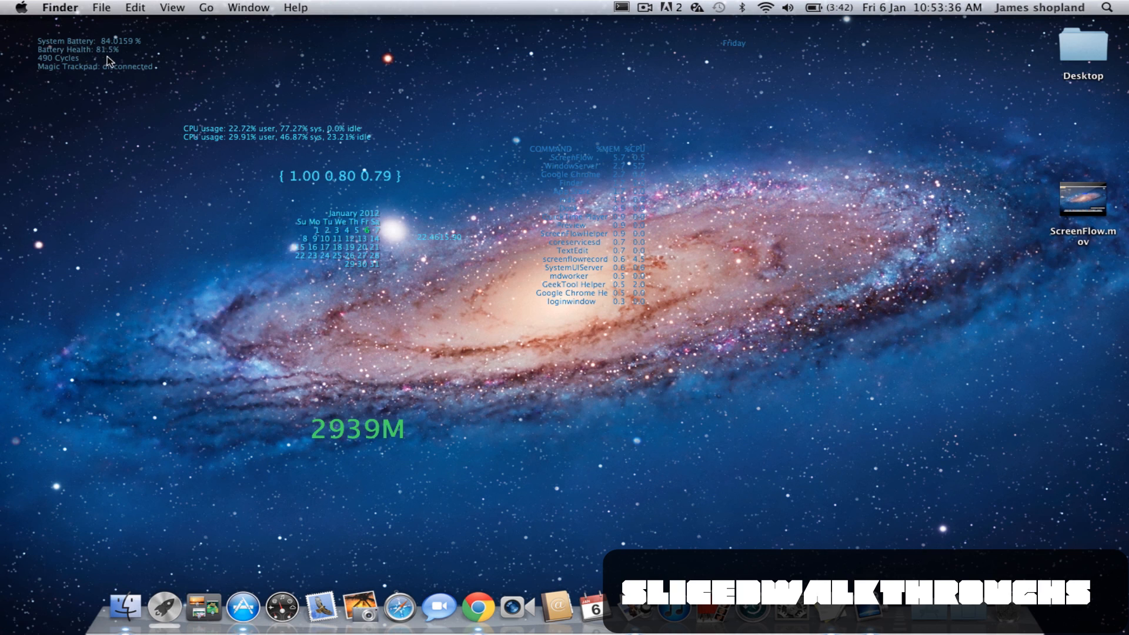
mouse_move(609, 497)
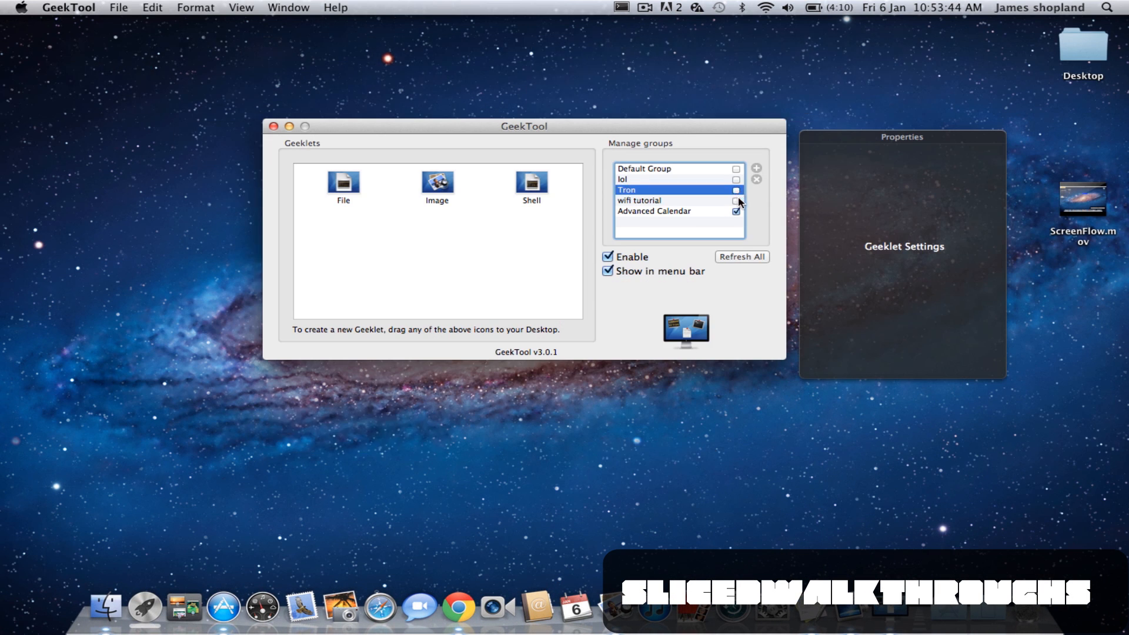
Select the Advanced Calendar group as the working group in Manage groups
click(653, 210)
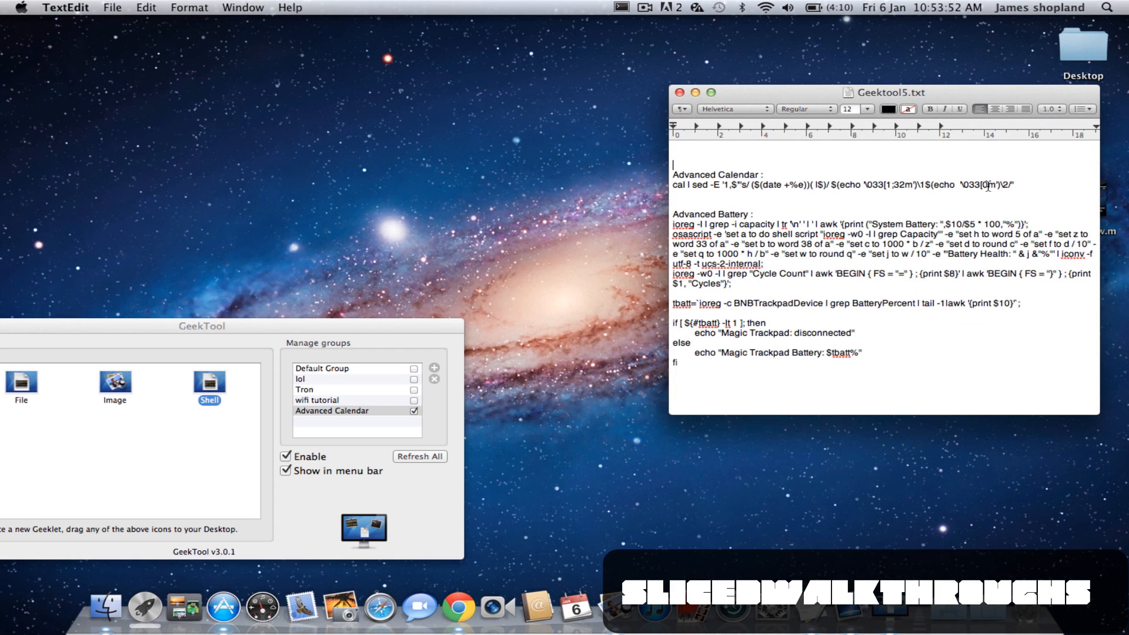
Select and copy the cal | sed calendar command line from the notes
triple_click(842, 185)
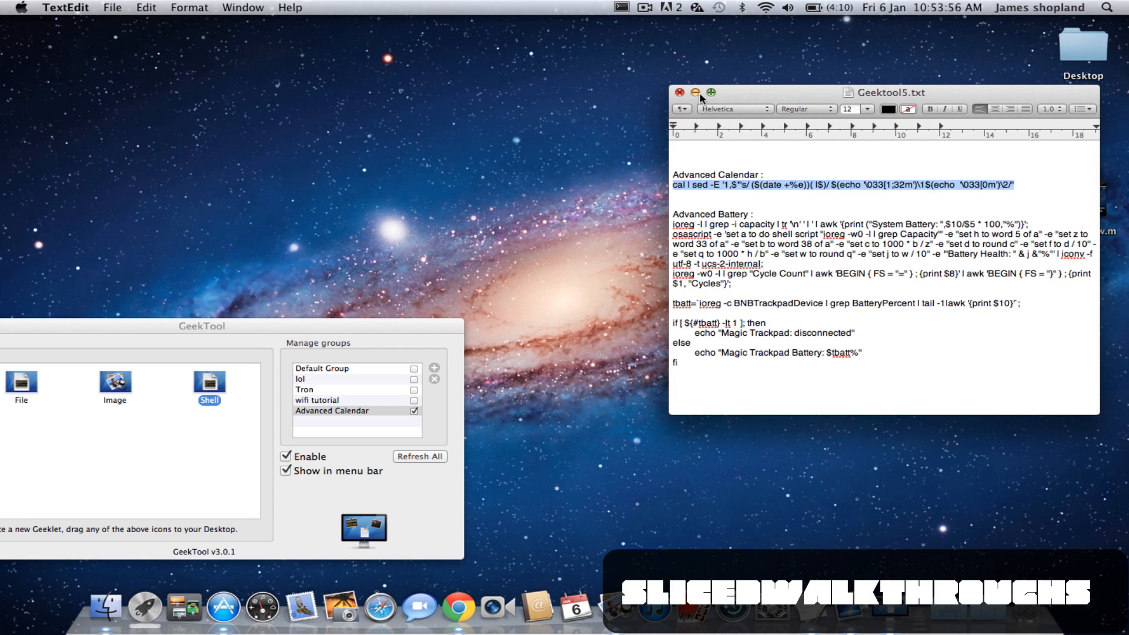
click(897, 563)
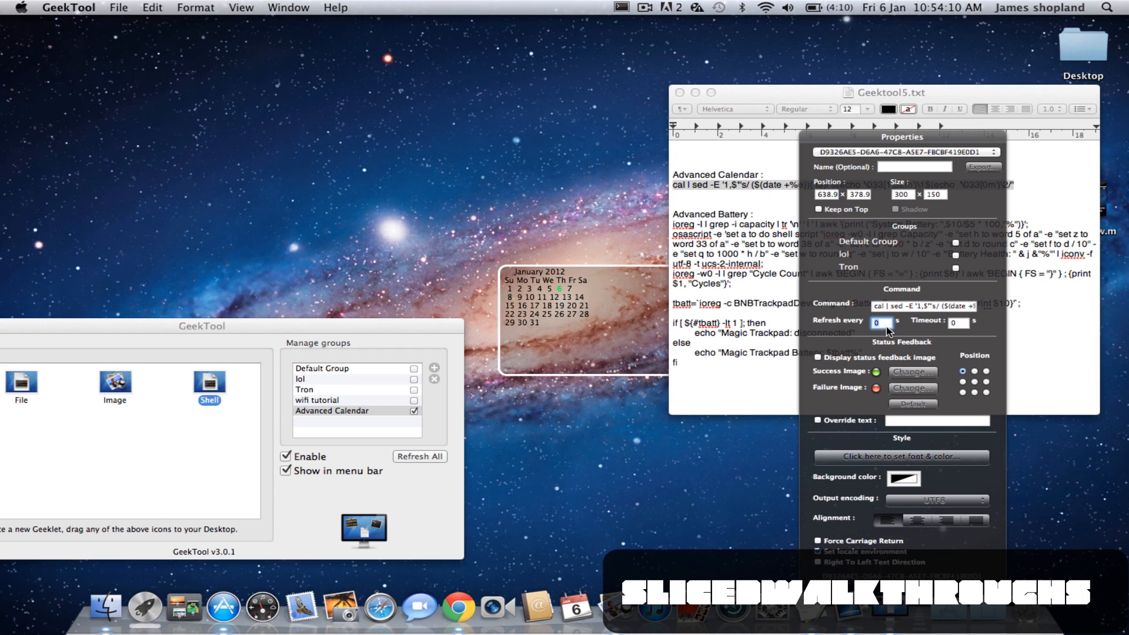
Set the calendar geeklet's refresh interval to 6000 seconds
text(606)
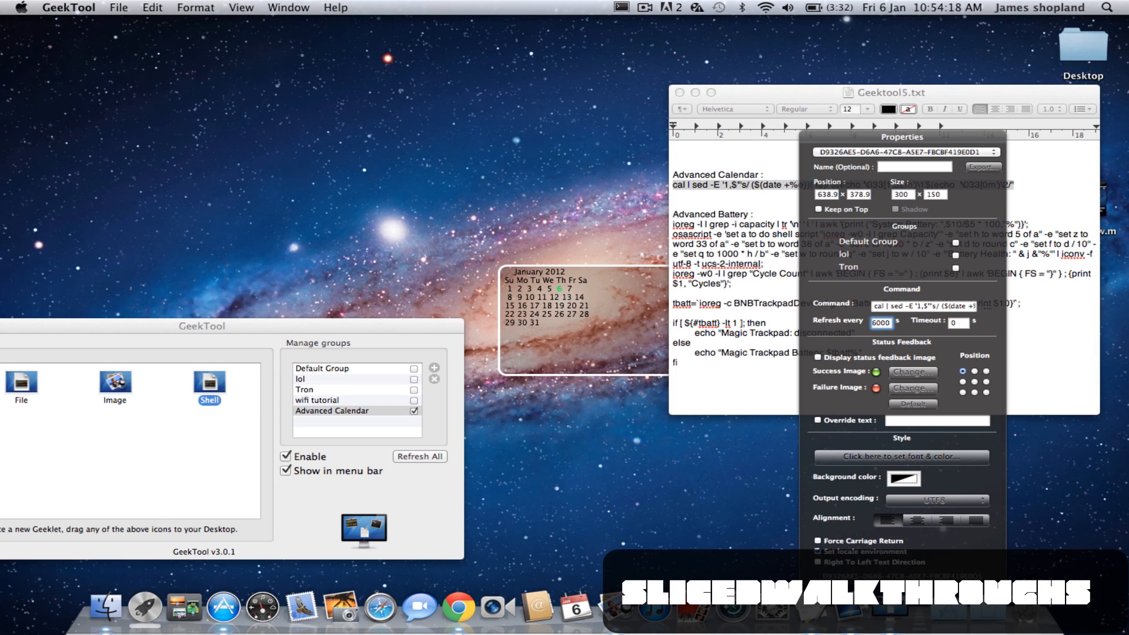
mouse_move(607, 346)
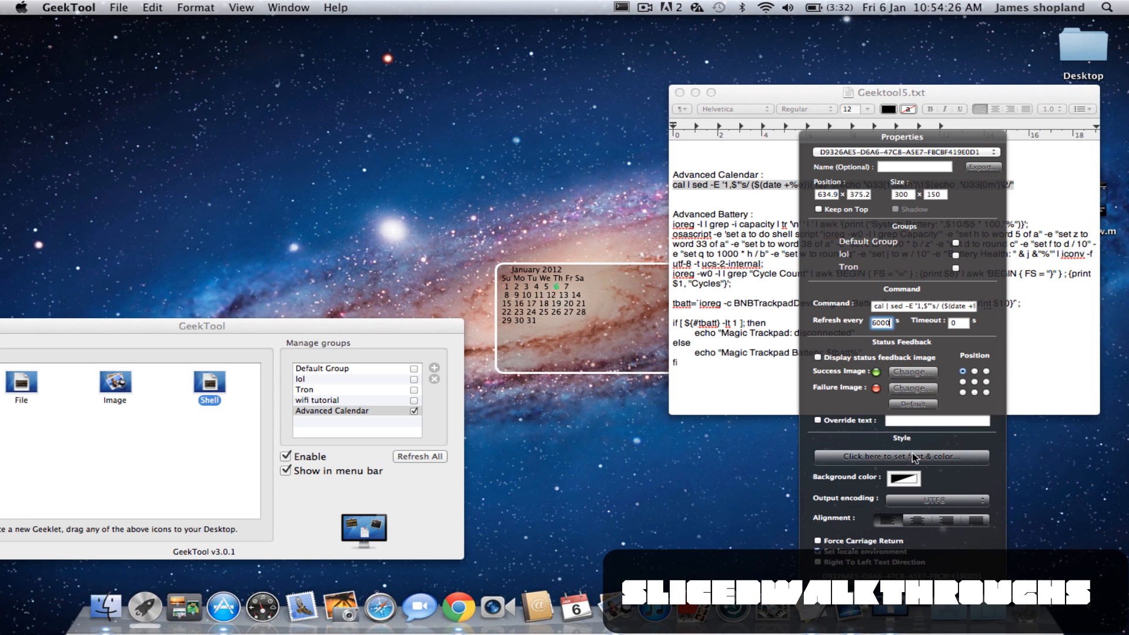
mouse_move(770, 371)
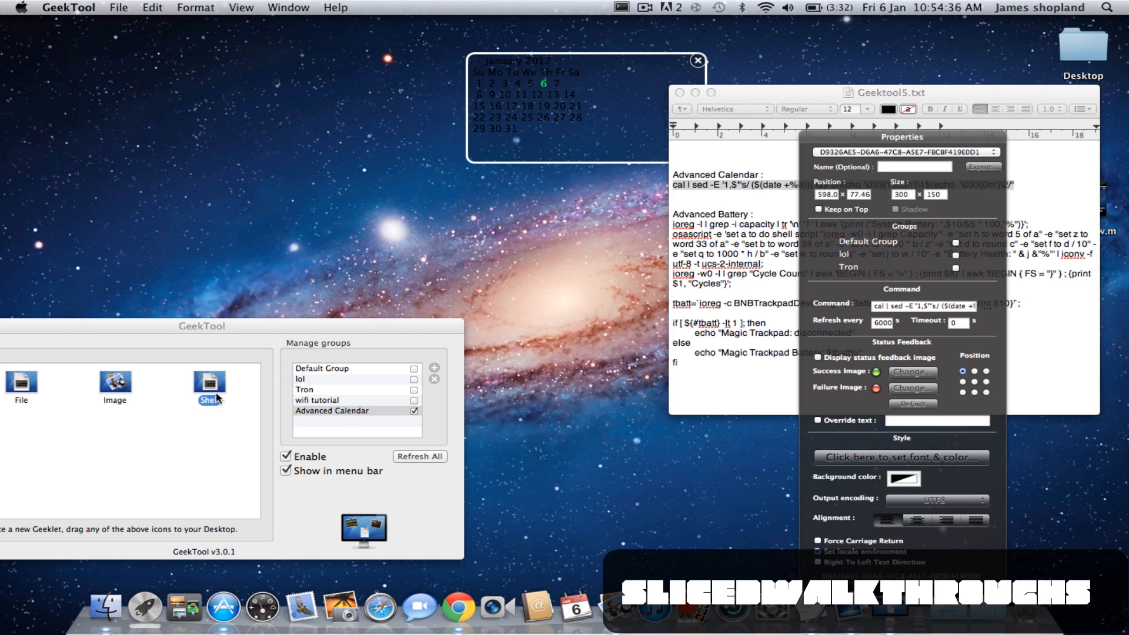
Place a new shell geeklet on the desktop with the pasted Advanced Battery script, keeping the changes
drag(209, 380, 542, 295)
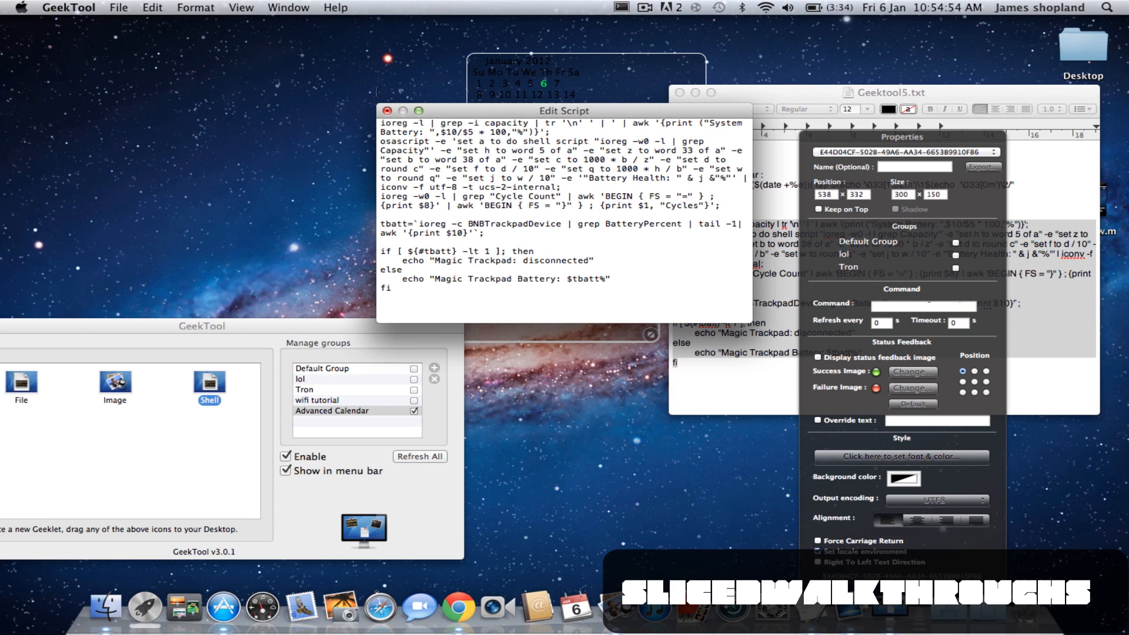
click(386, 111)
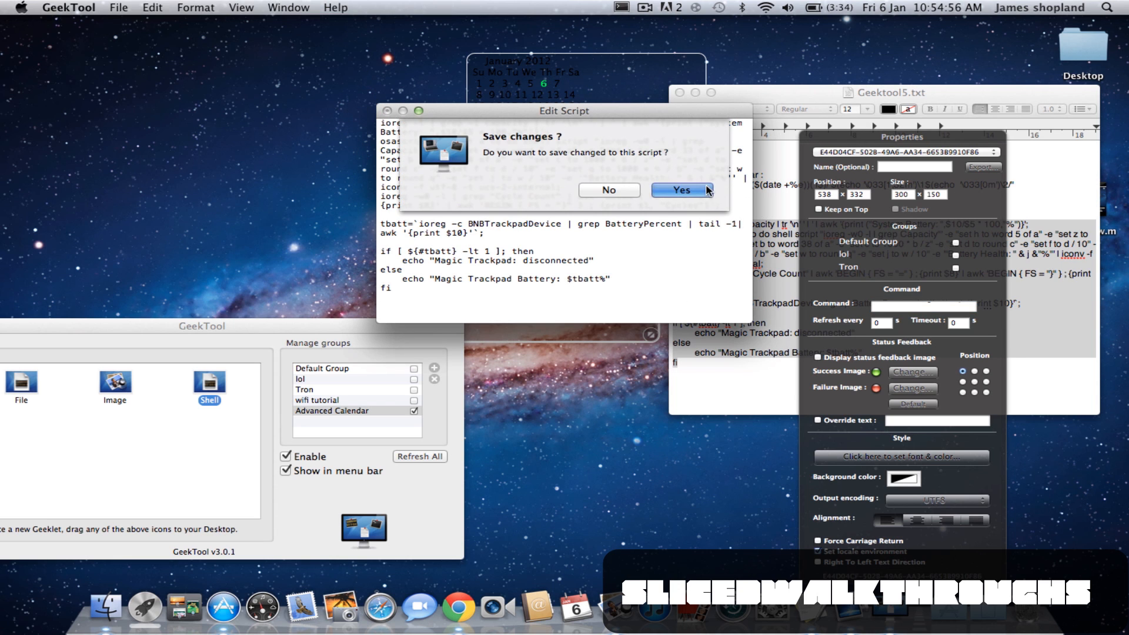
click(679, 190)
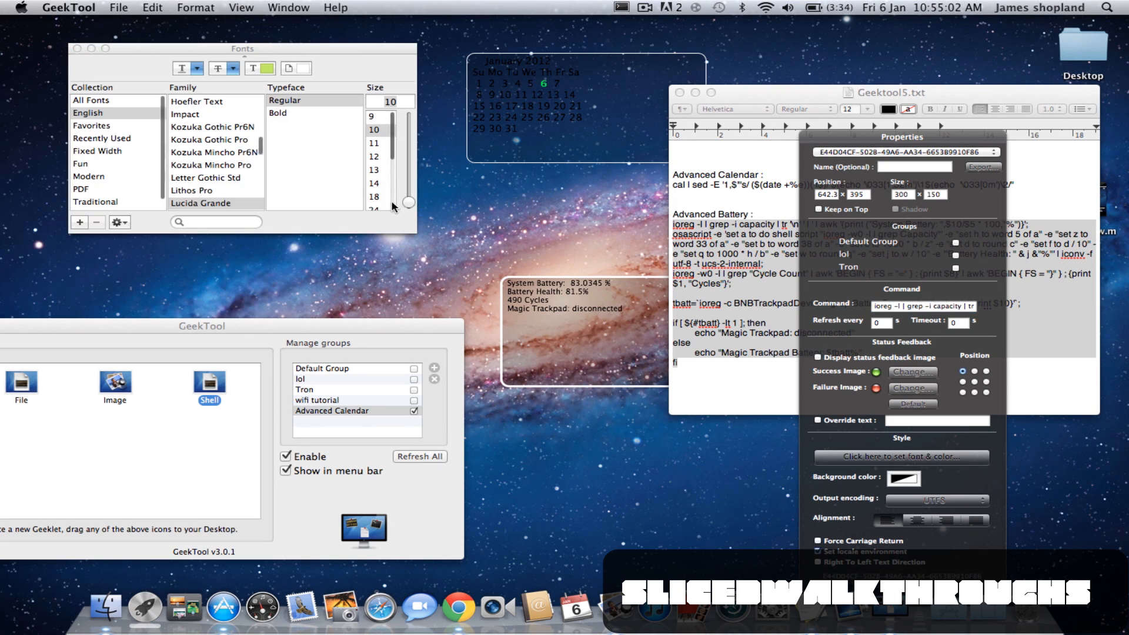
Set the battery readout's text size to 48 in the Fonts panel
click(374, 197)
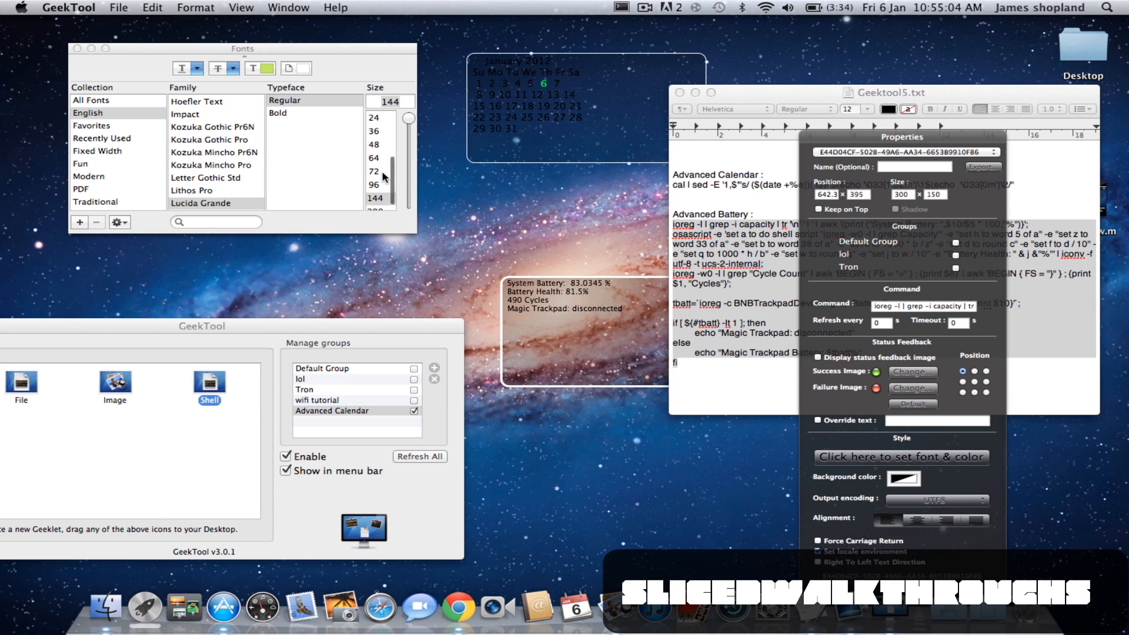
click(374, 144)
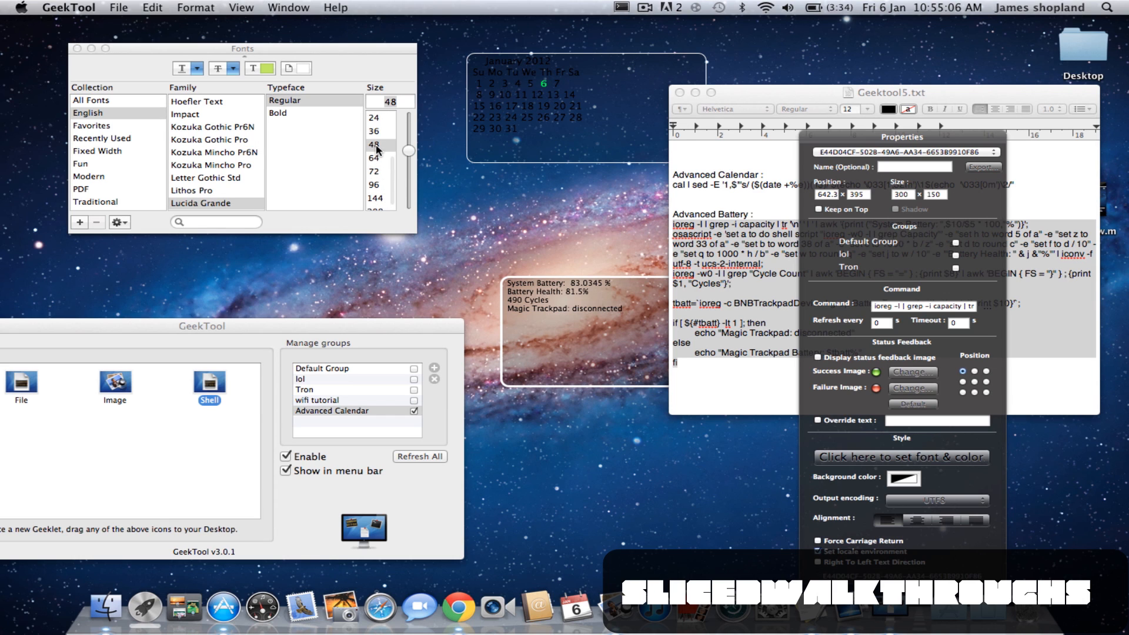